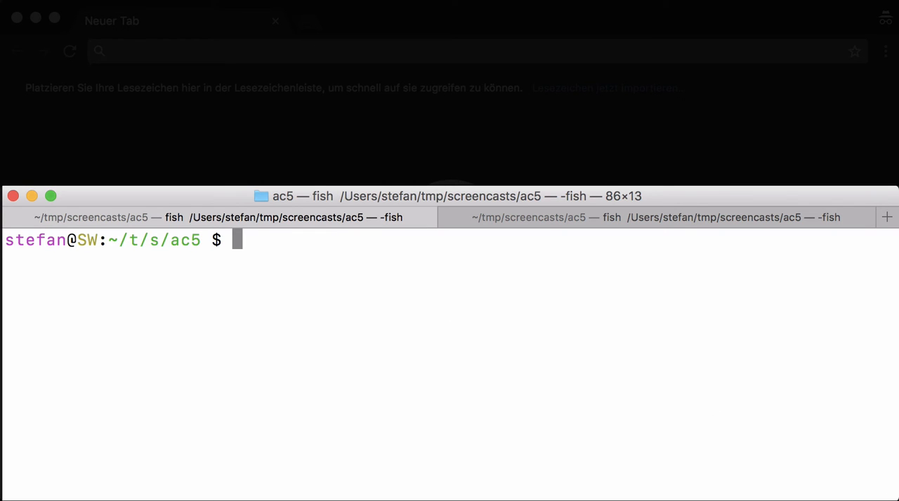
- Create the hello-world-action-cable Rails app, then generate a page controller with an index action
text(rails)
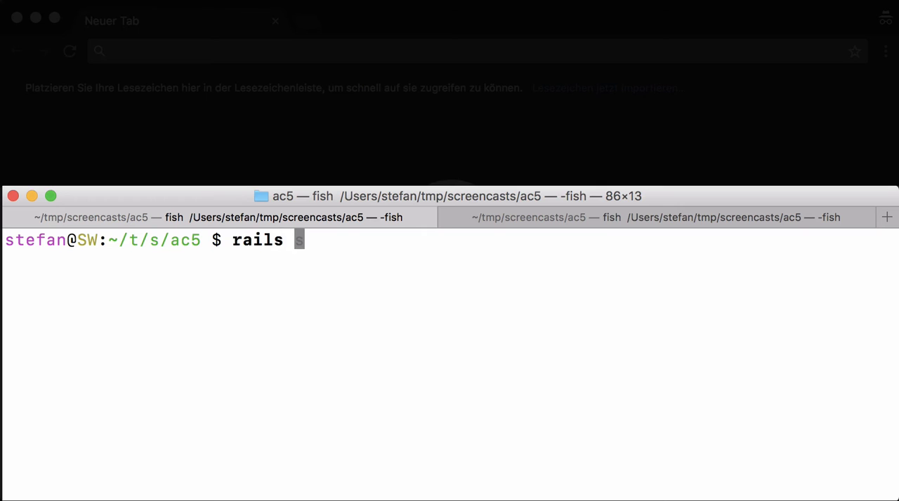
text(new hello-world-action-cable)
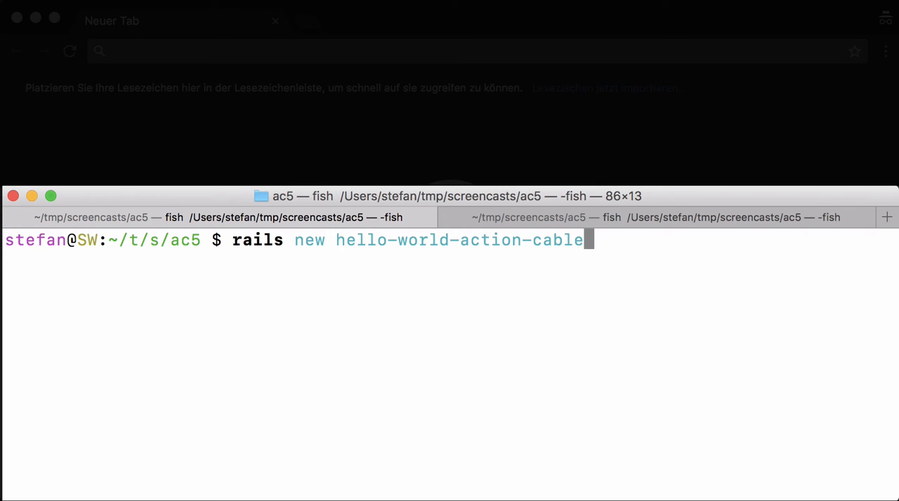
key(Return)
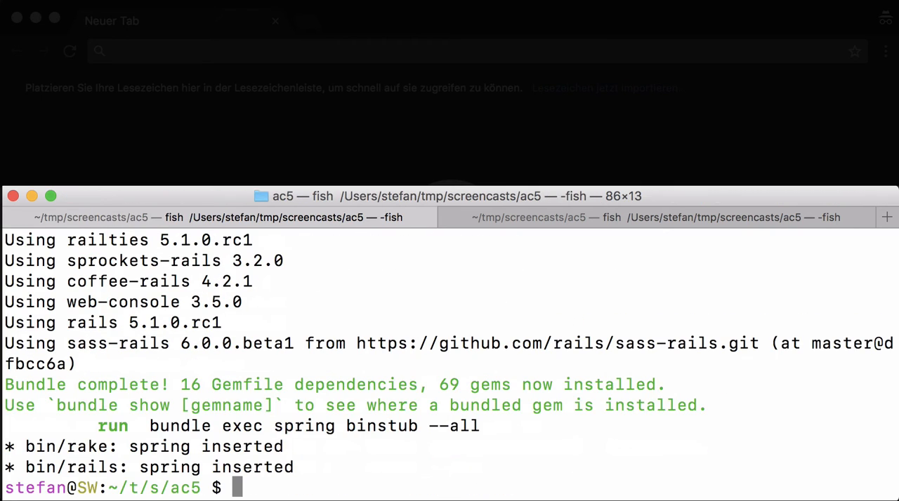
text(cd hello-world-action-cable/)
text(rails)
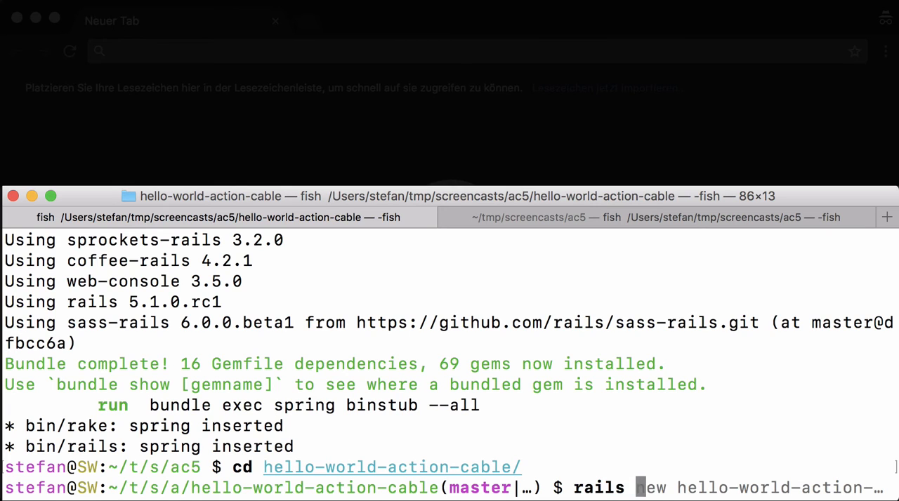
text(g controller page index)
text(vim)
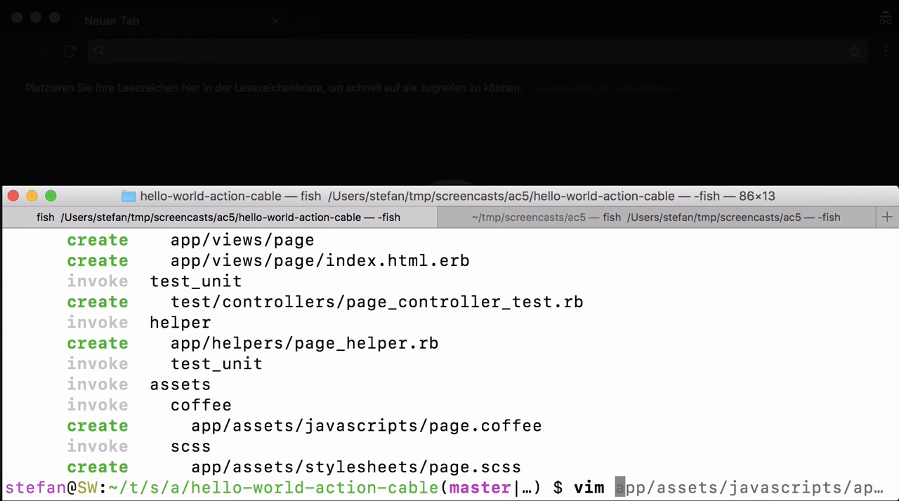
- Add root 'page#index' below the get route in config/routes.rb
text(config/routes.rb)
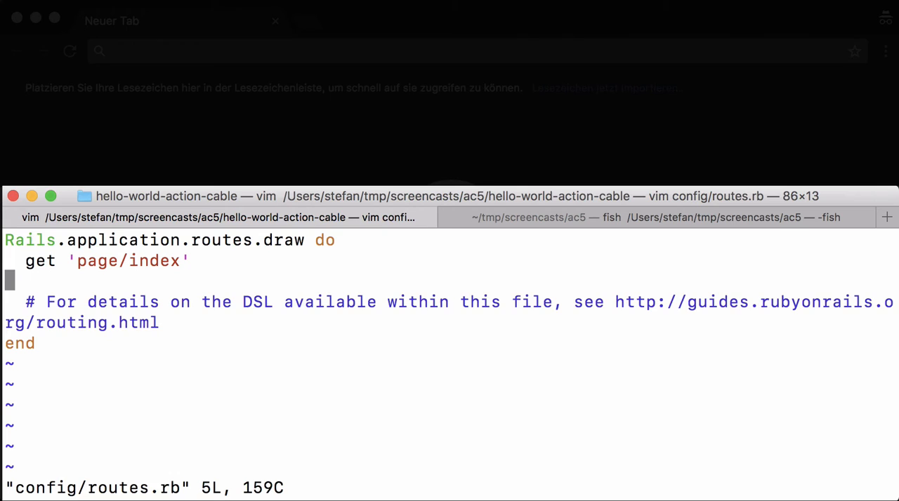
text(r)
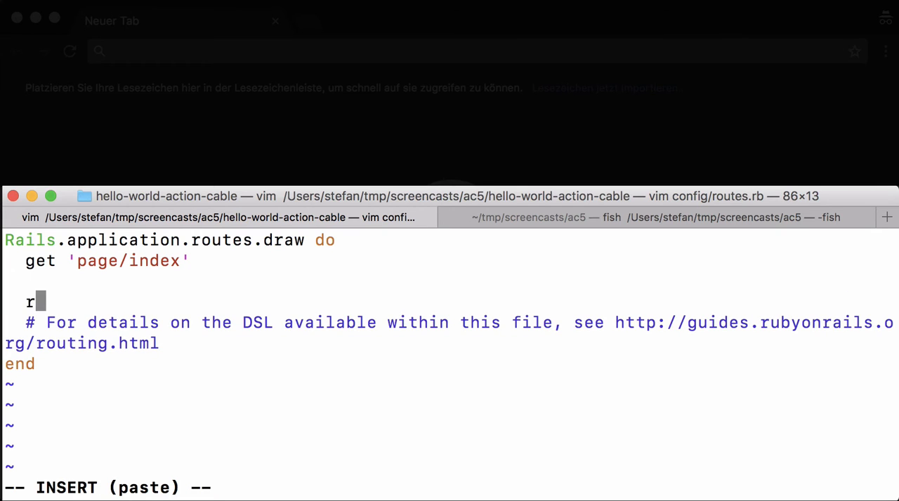
text(oot 'page)
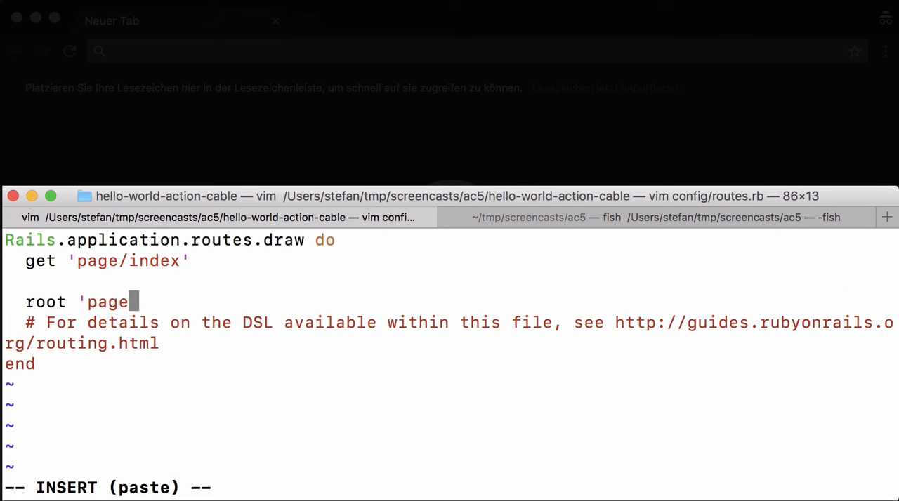
text(#index)
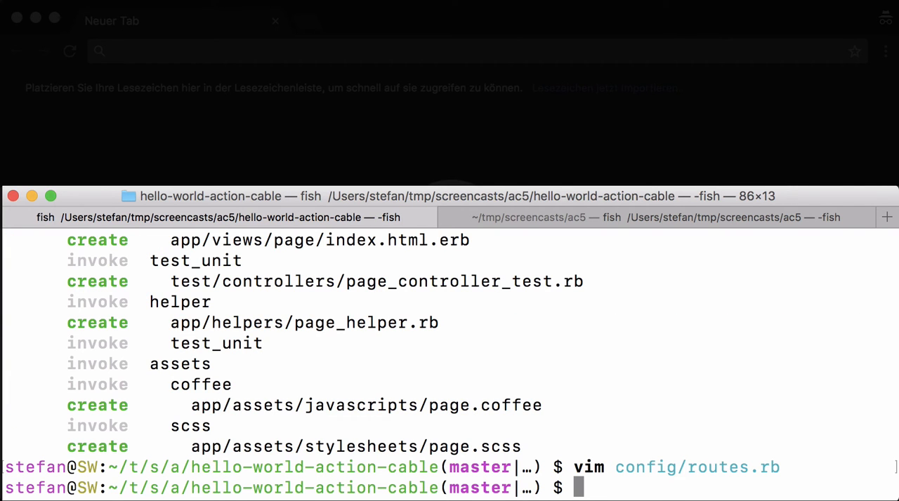
text(vim config/routes.rb)
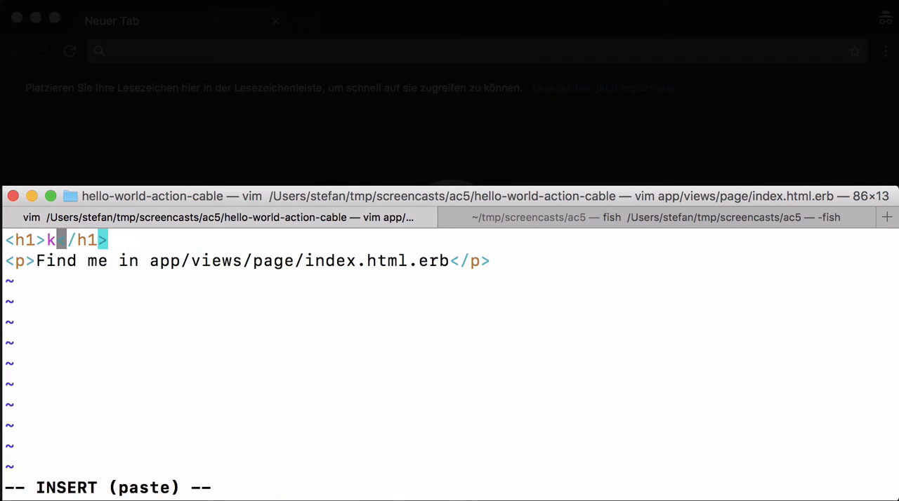
- Change the index view heading to 'Action Cable Demo' and add <div id="messages"></div>
text(Action Cable Demo)
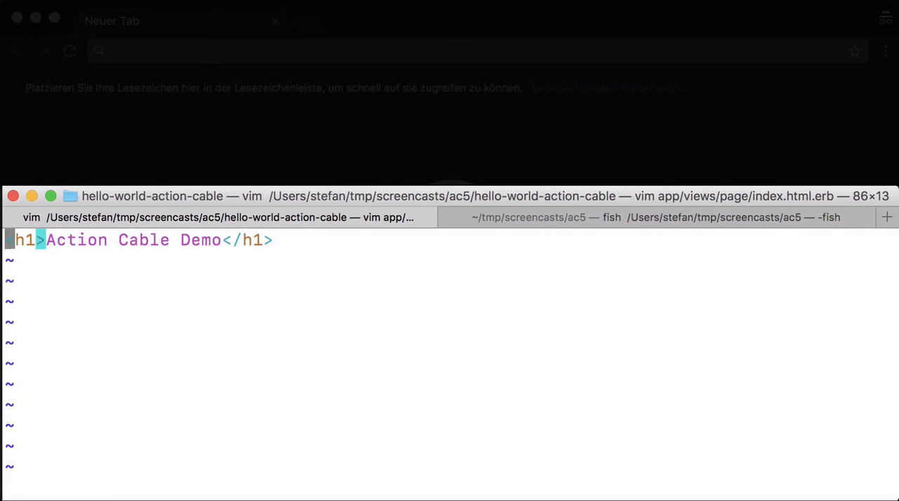
text(<div)
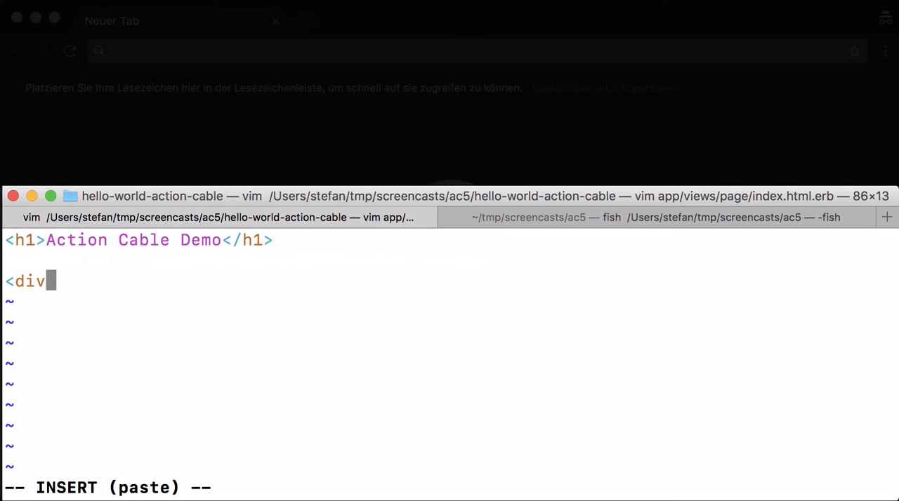
text(id="me)
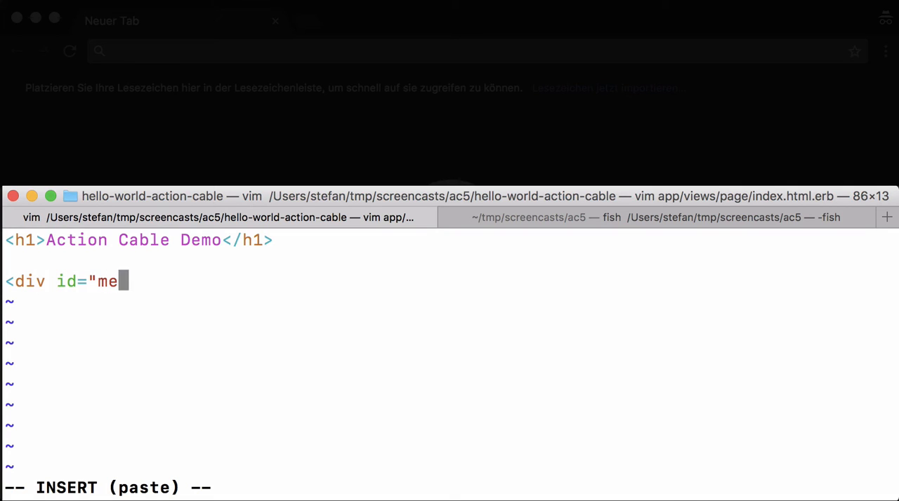
text(ssages">)
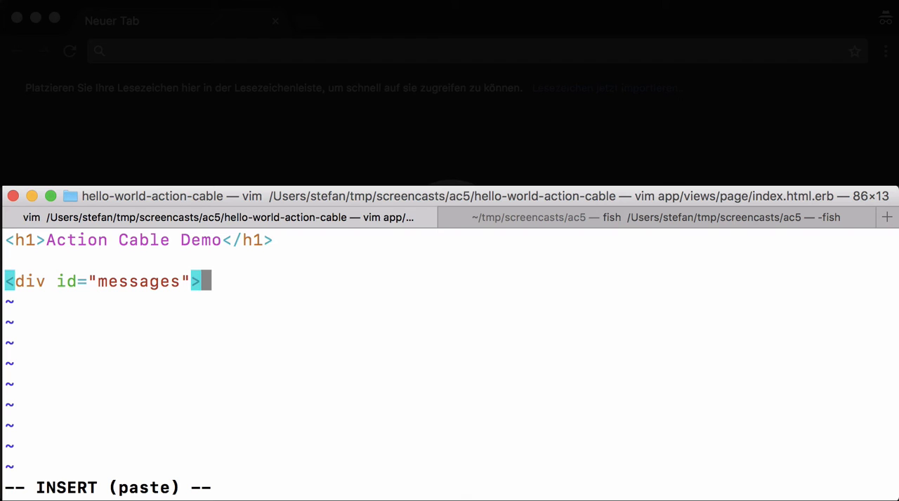
text(</div)
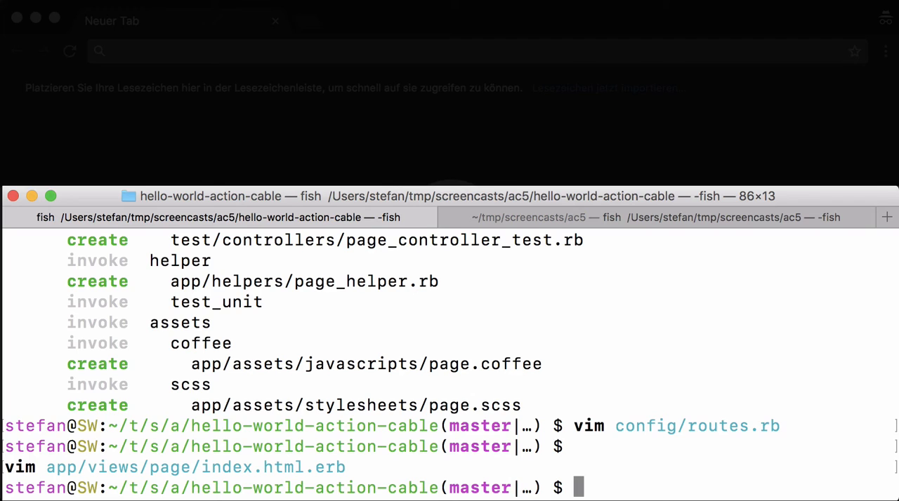
- Install yarn with Homebrew and add jquery to the app with bin/yarn
text(brew install redis)
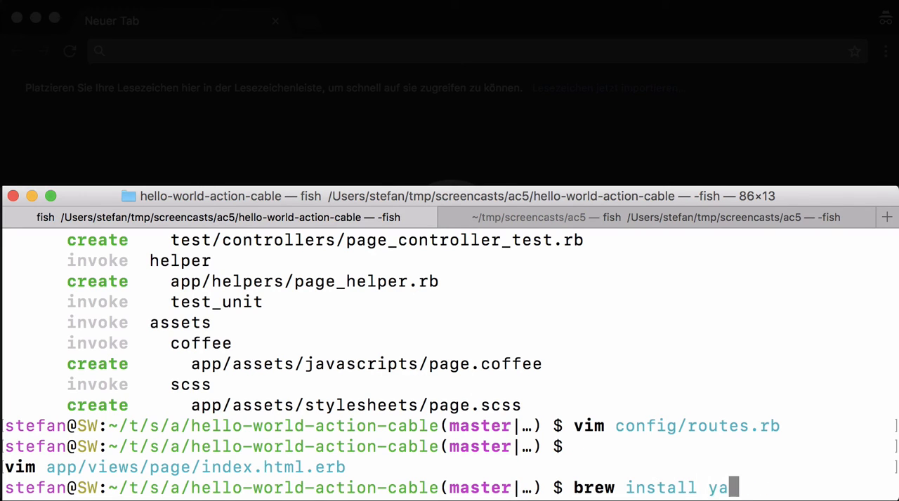
text(rn)
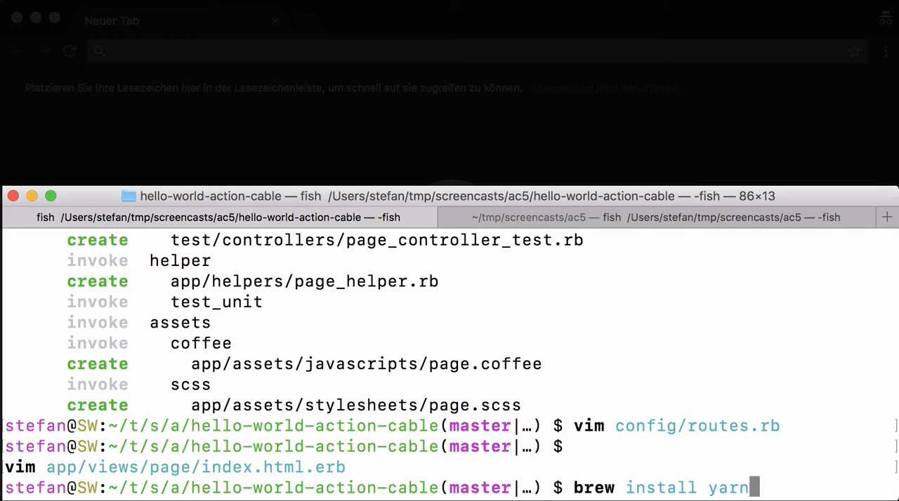
key(Return)
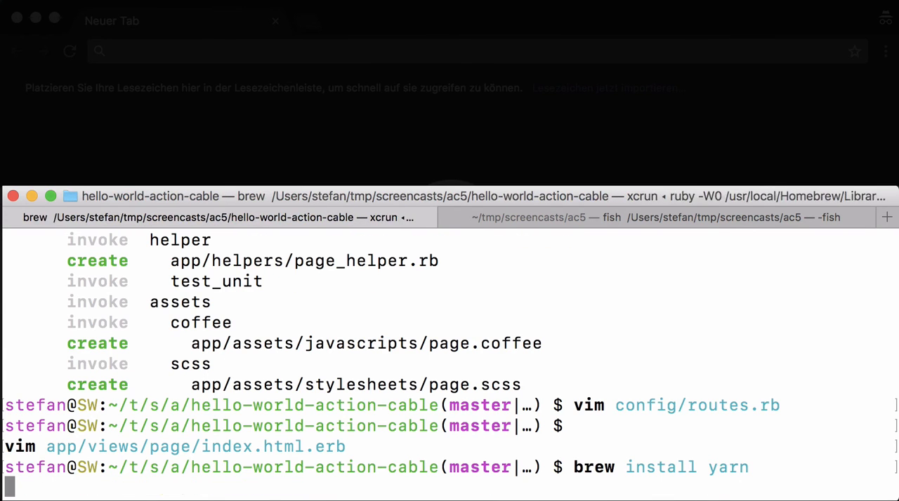
key(Return)
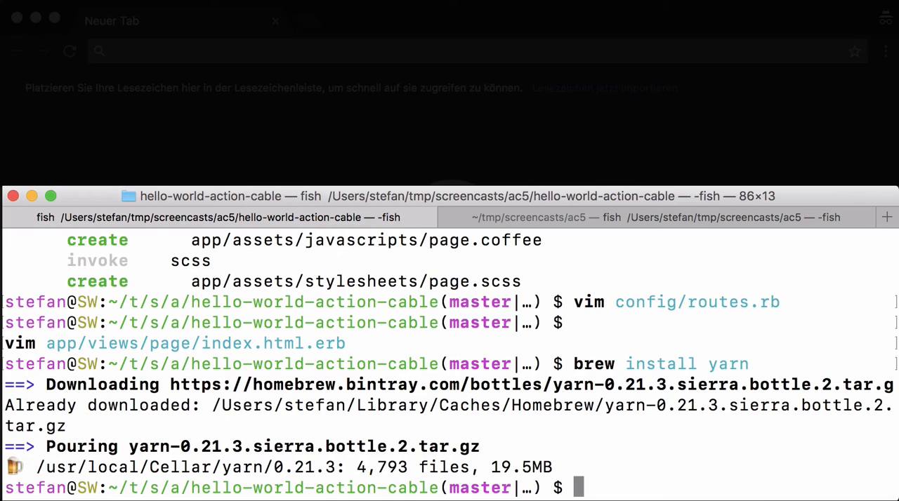
text(bin/yarn add jquery)
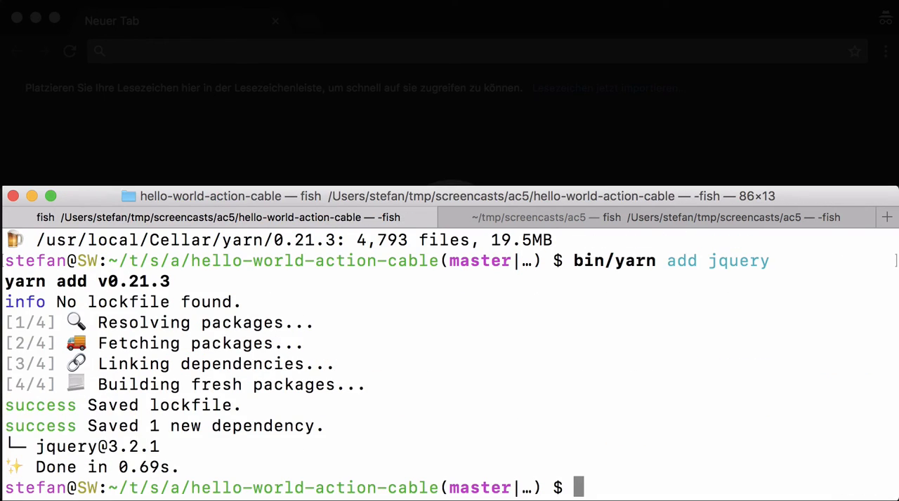
text(vi app/views/page/index.html)
text(//= re)
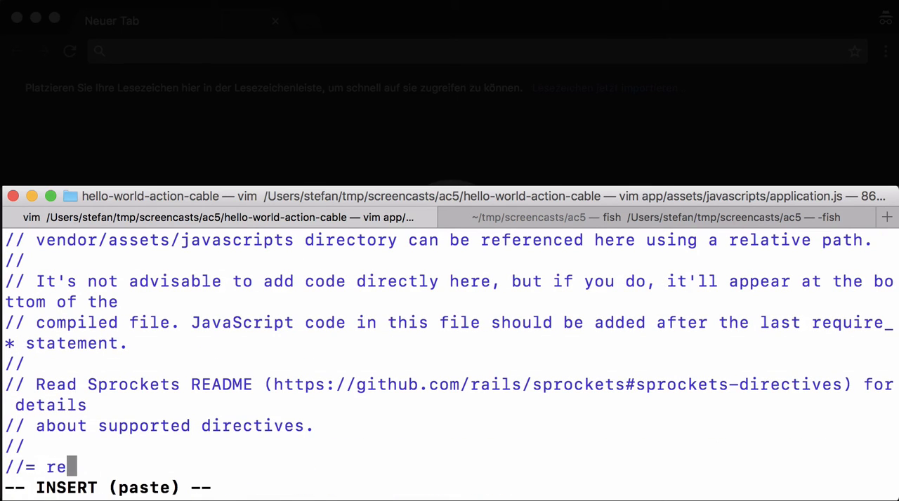
- Add //= require jquery to application.js before the other requires
text(quire jque)
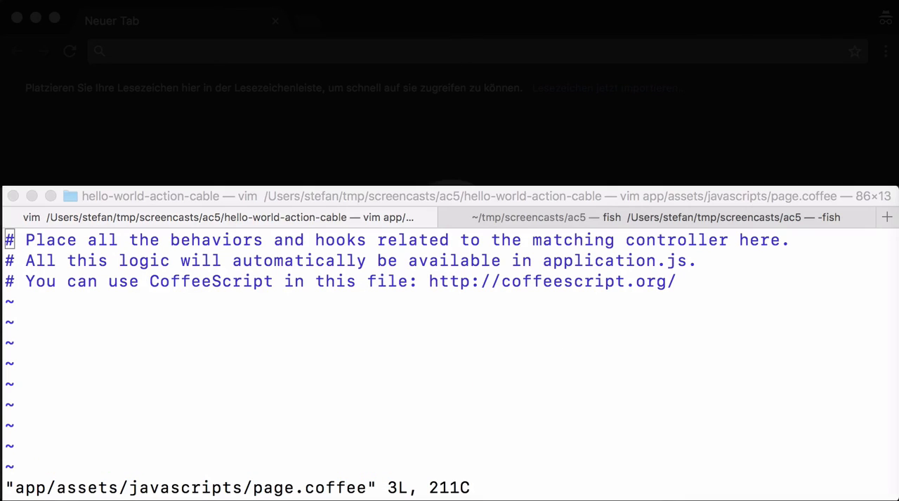
mouse_move(796, 361)
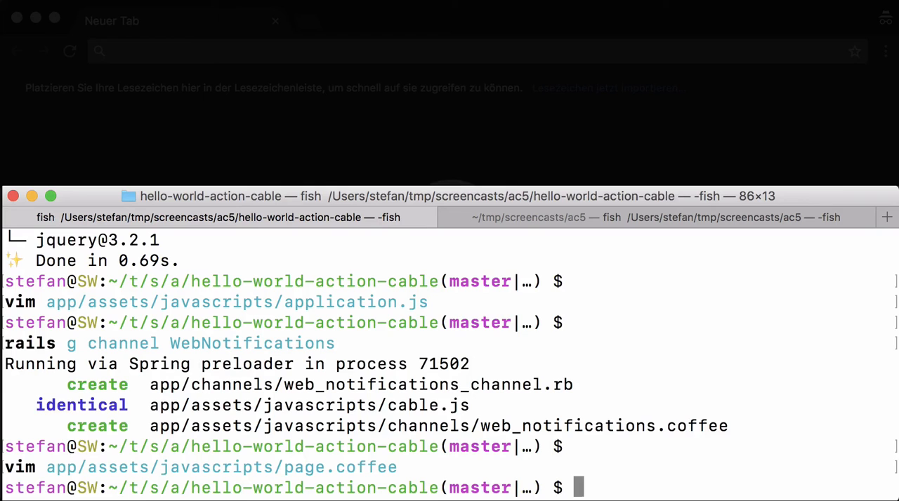
- Set the WebNotifications channel's stream_from to "web_notifications_channel" and save
text(vim app/assets/javascripts/pa)
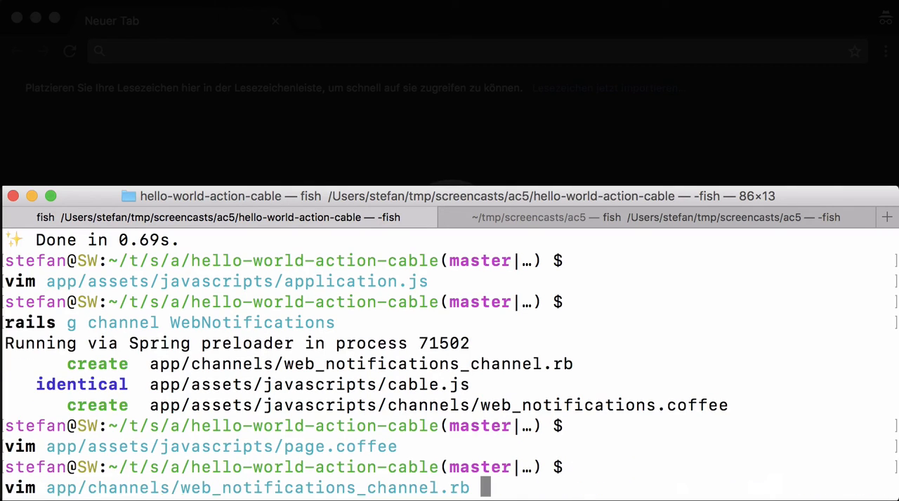
key(Return)
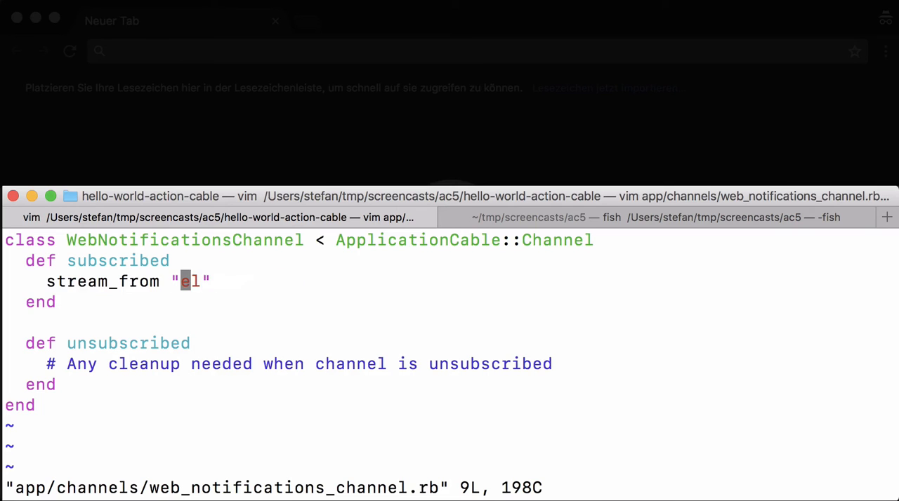
text(web_)
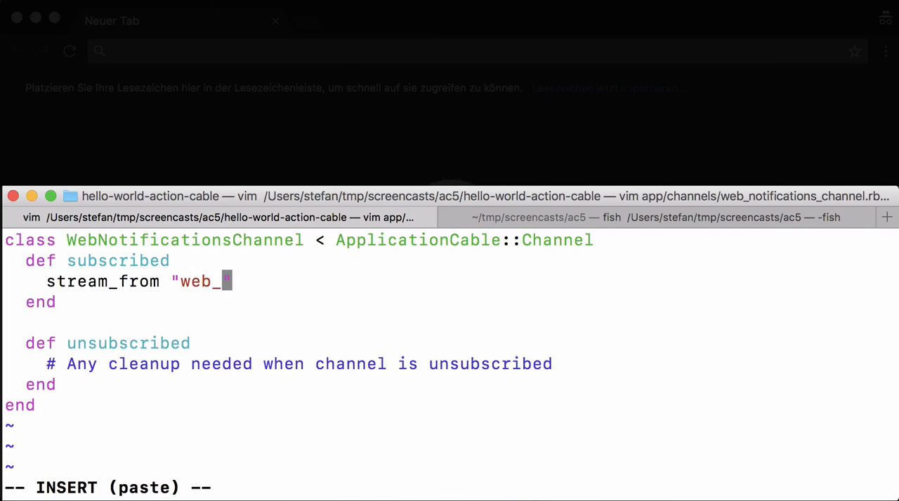
text(notifications)
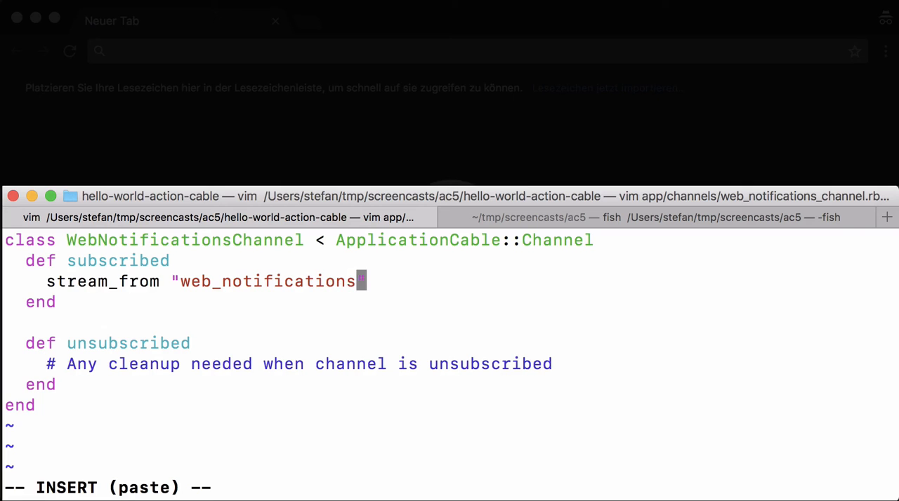
text(_channel)
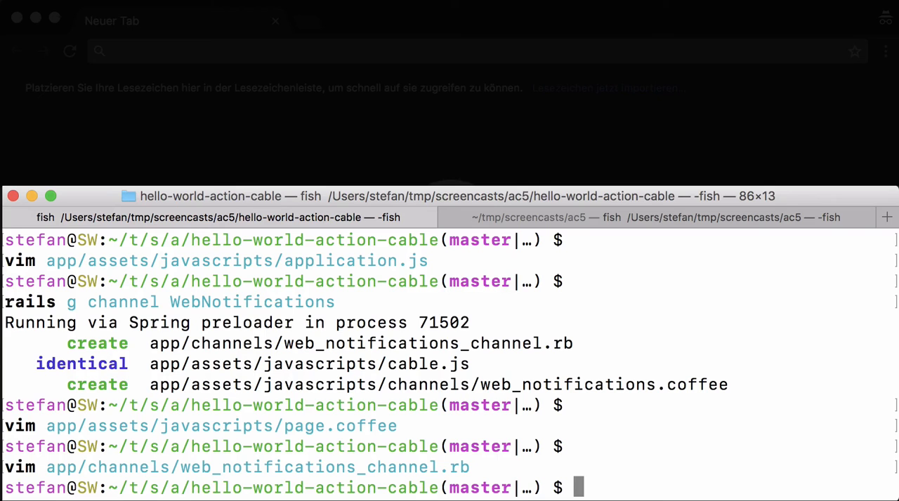
- Install Redis with Homebrew, start it as a brew service, and open the Gemfile
text(brew install yarn)
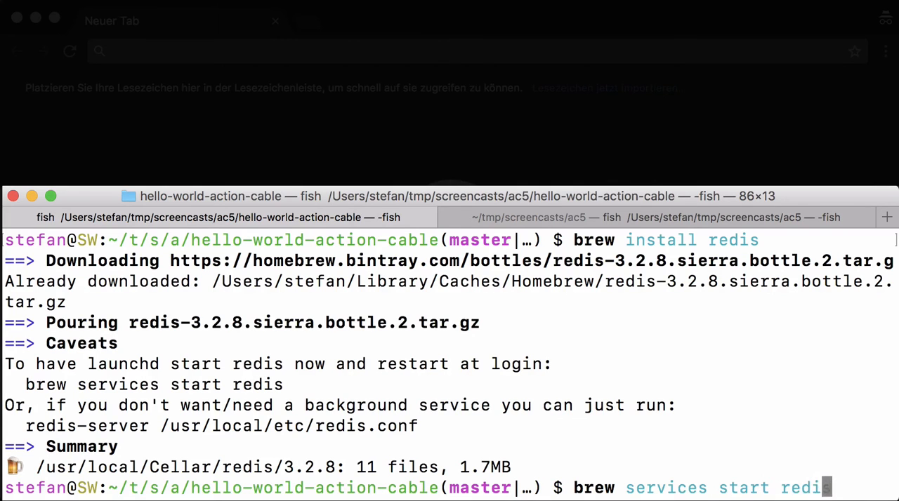
key(enter)
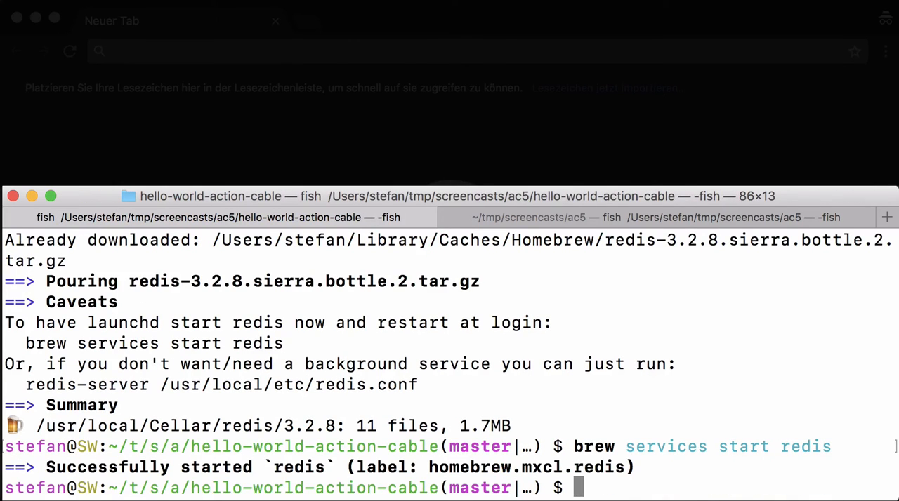
text(vim Gemfile)
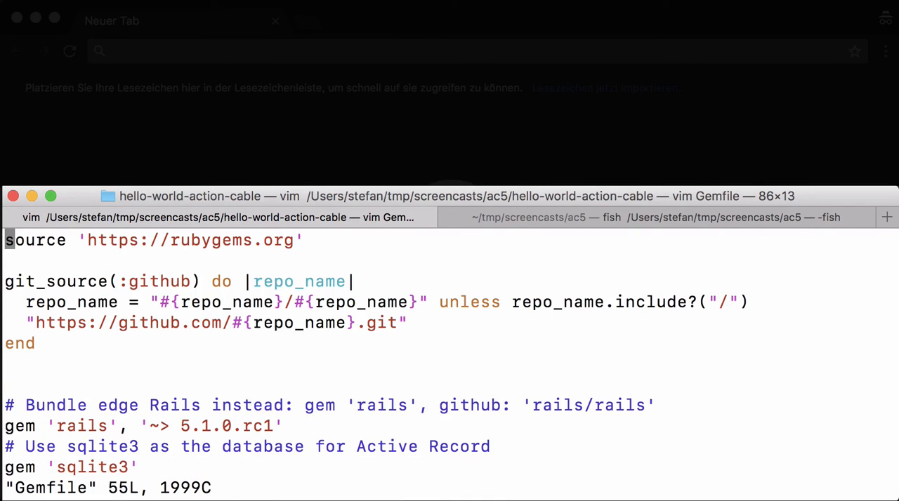
- Edit the Gemfile for Redis and bundle install, finishing with 70 gems
text(REd)
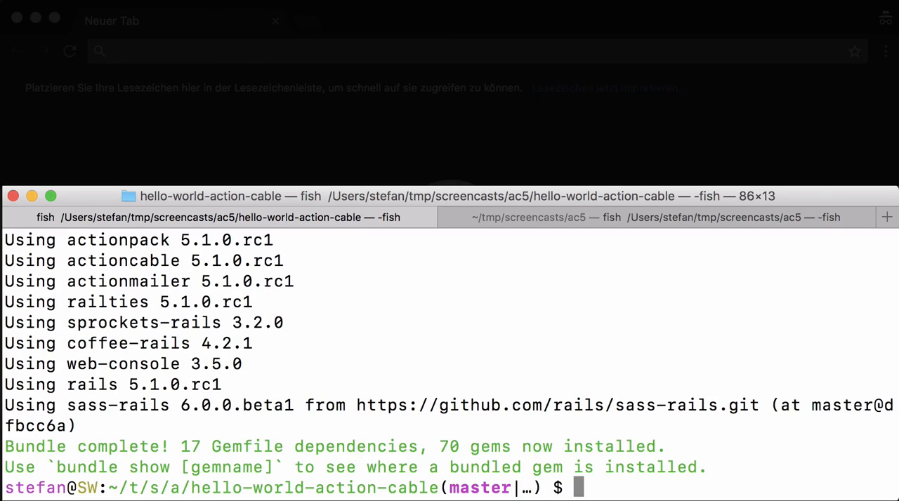
text(vim config/routes.rb)
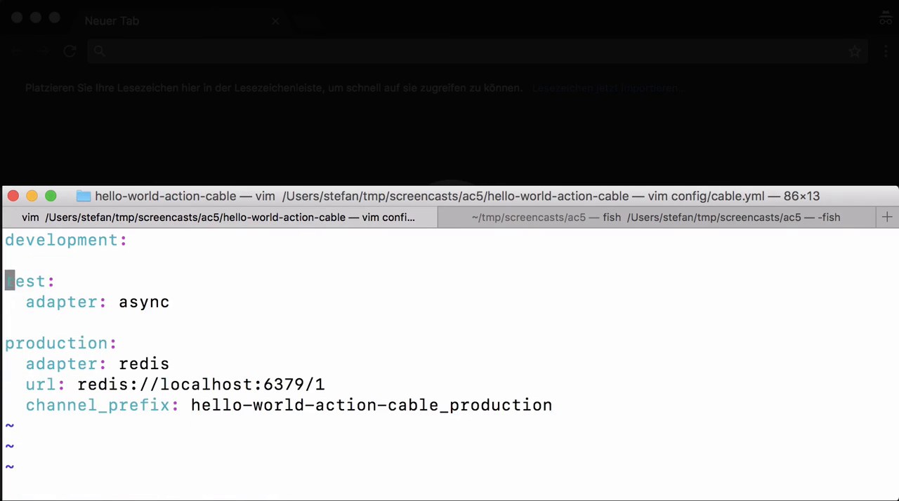
- Copy the three production Redis lines under development in config/cable.yml
text(3yy)
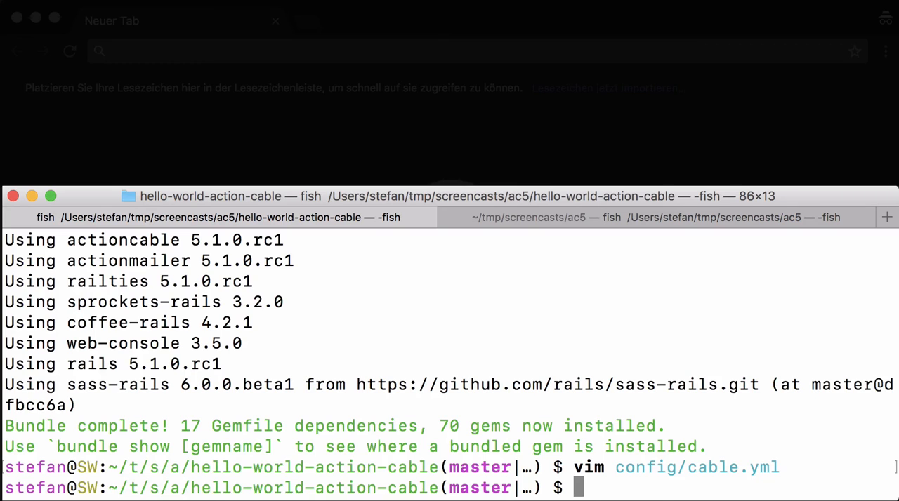
text(rails g channel WebNotifications)
text(rails s)
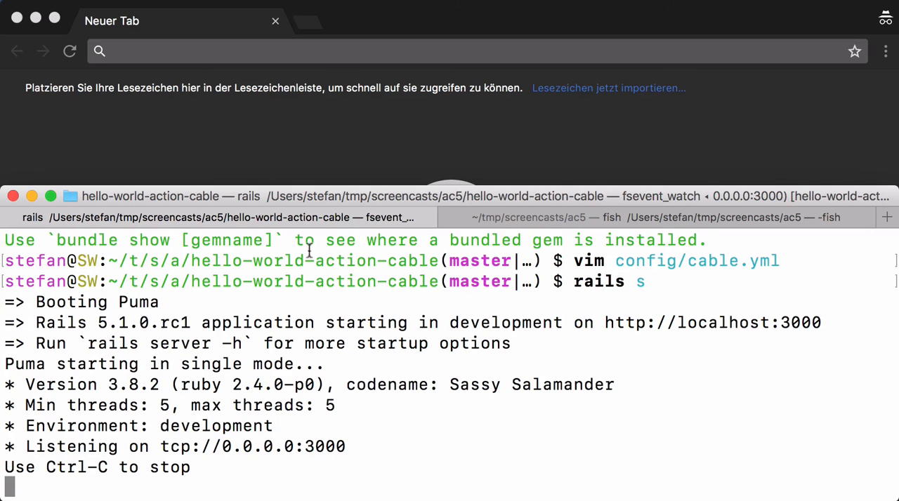
- Load localhost:3000 in the browser to show the Action Cable Demo page
text(localhost:3000)
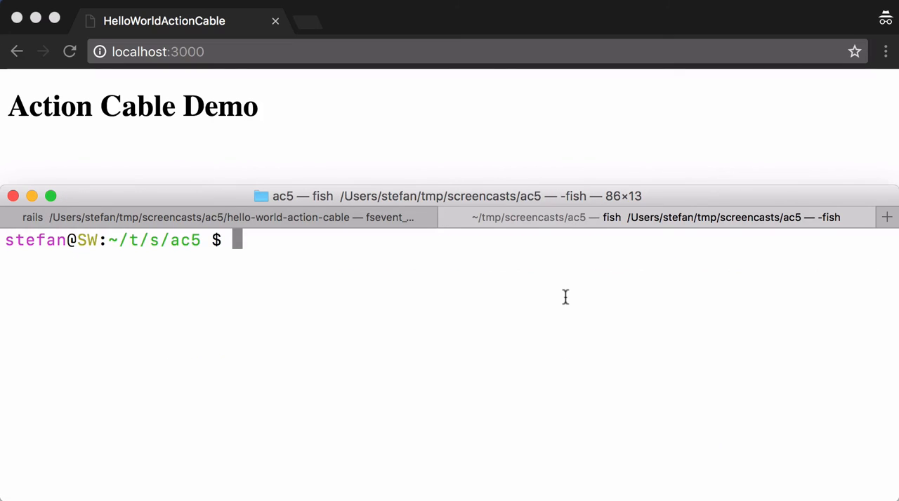
- Start rails c inside hello-world-action-cable/ and begin typing ActionCable.server.broadcast
text(cd hello-world-action-cable/)
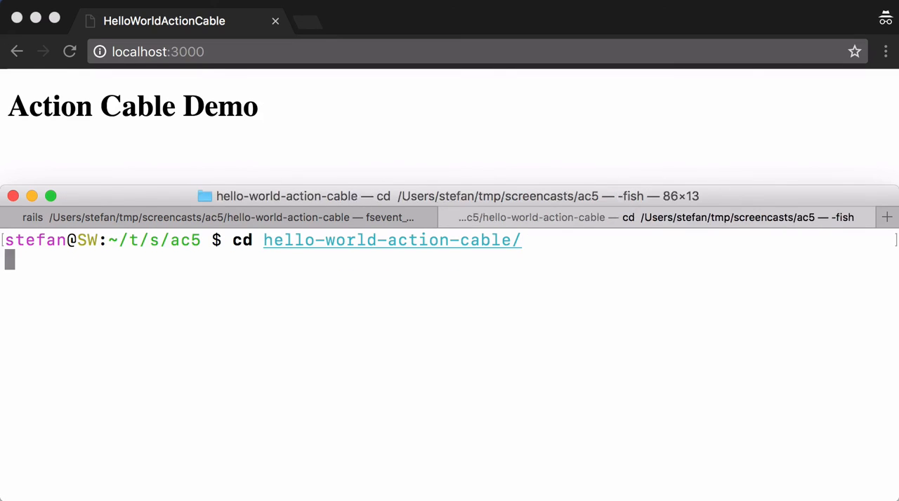
text(rails c)
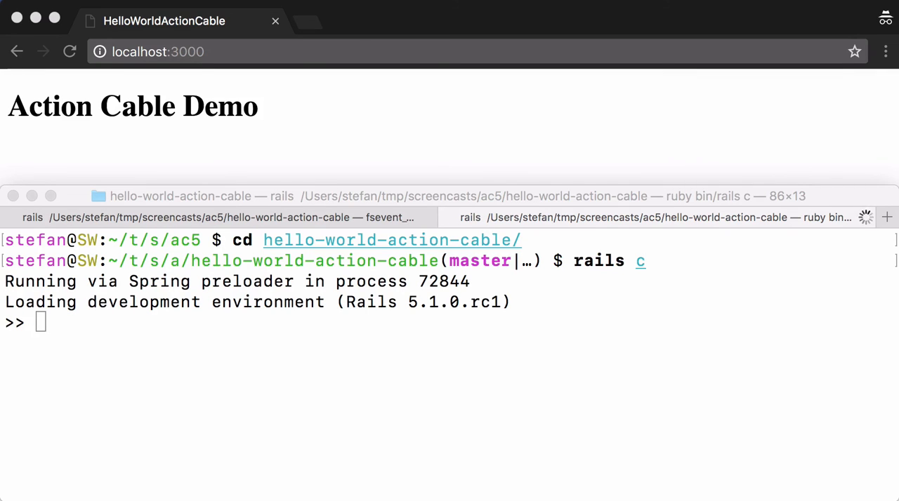
text(A)
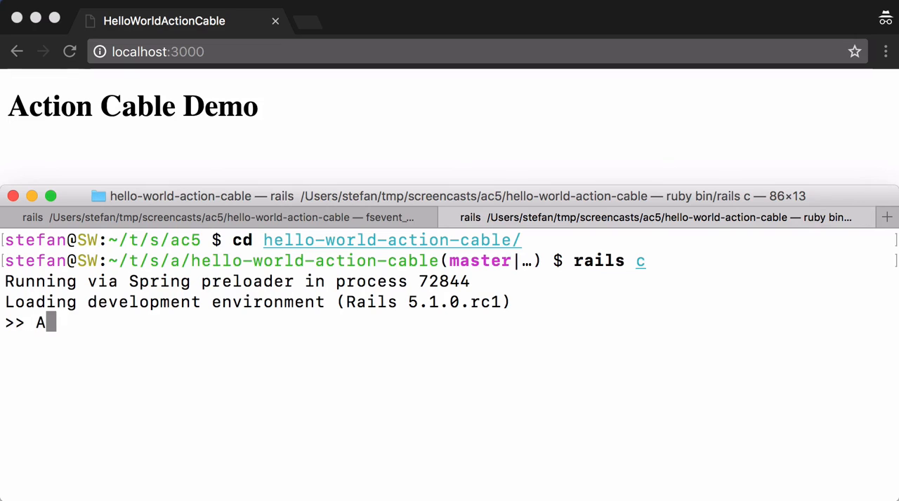
text(ctionCabl)
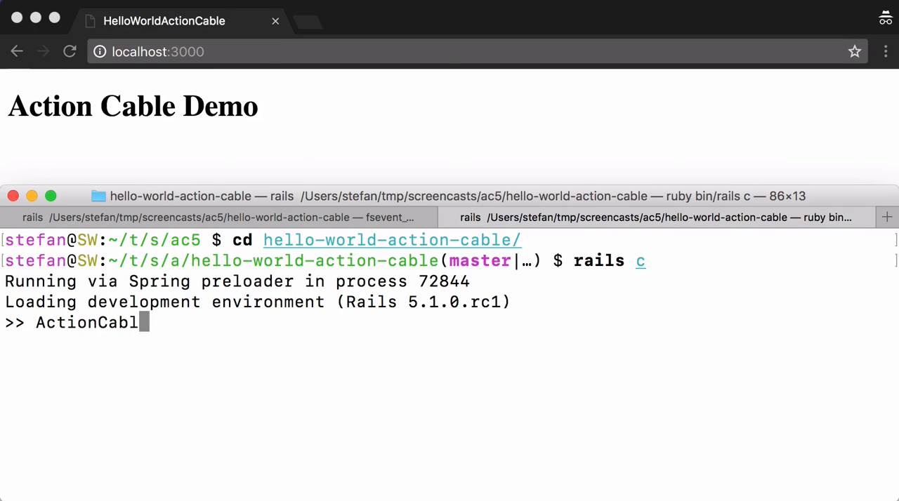
text(.server.bro)
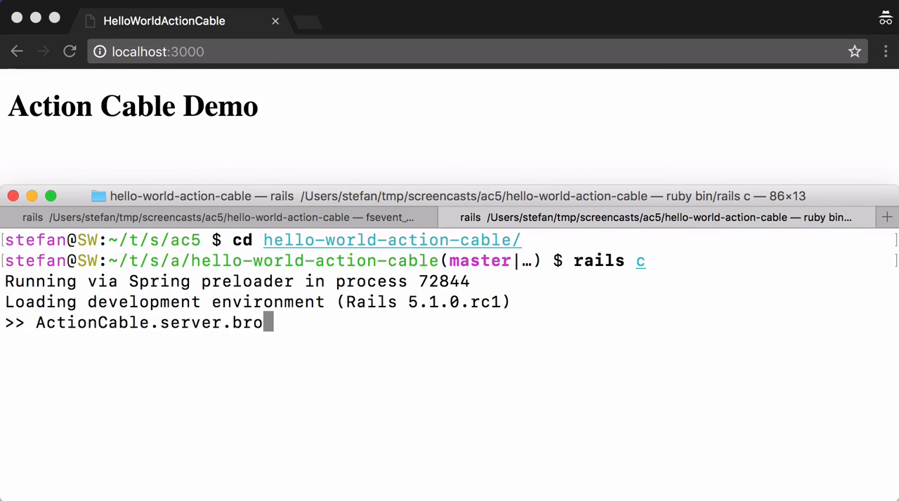
text(adcast 'we)
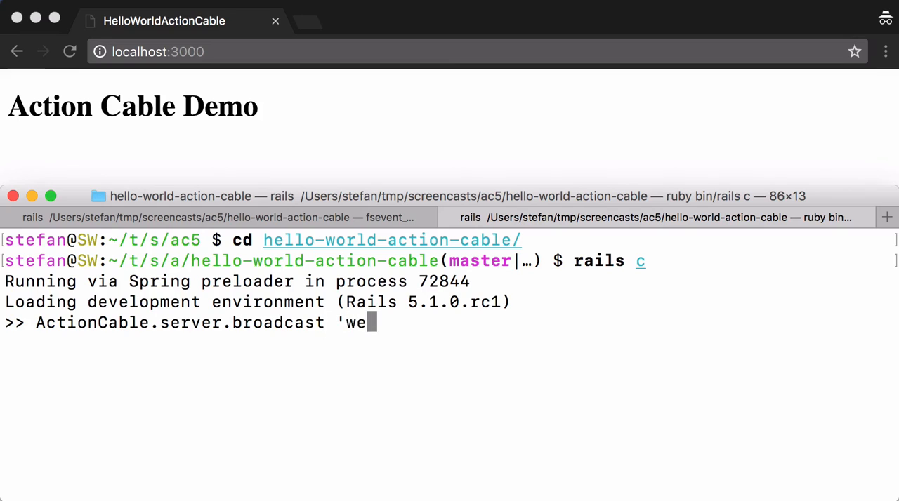
- Broadcast message '<p>Hello World!</p>' to web_notifications_channel, then retype the same broadcast
text(b_noti)
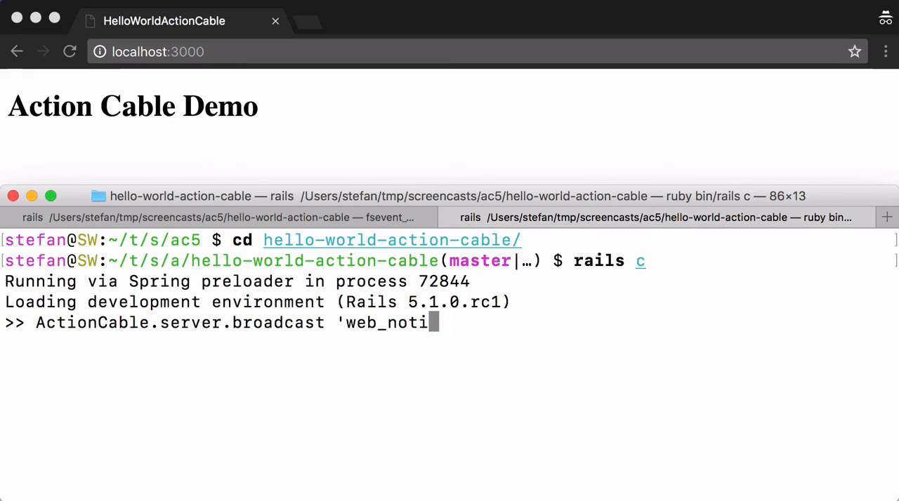
text(fications_chan)
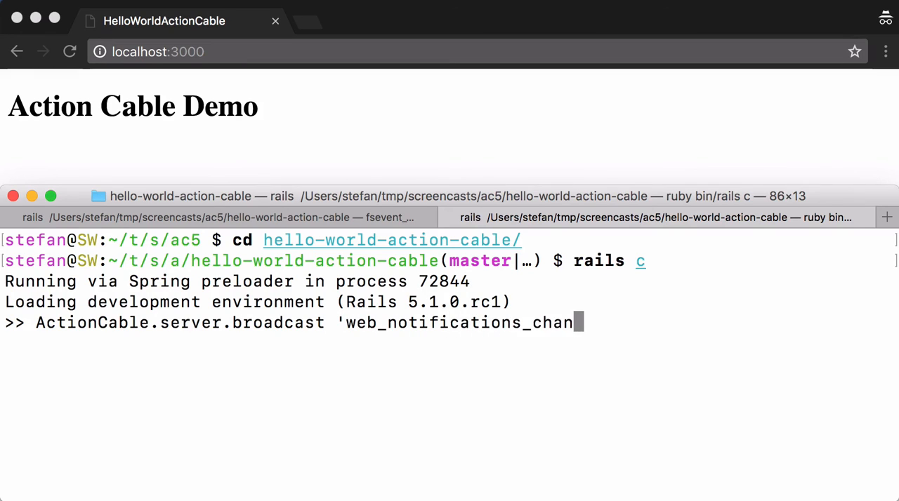
text(nel', message: 'y)
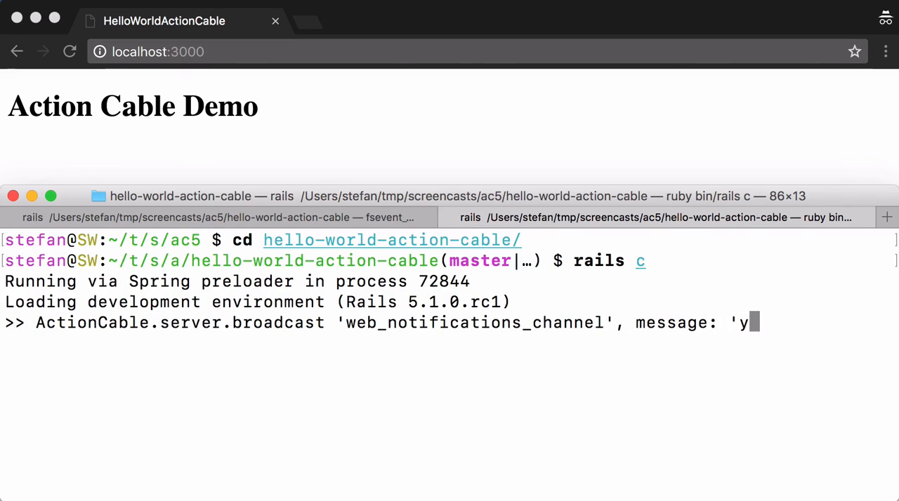
text(<p>)
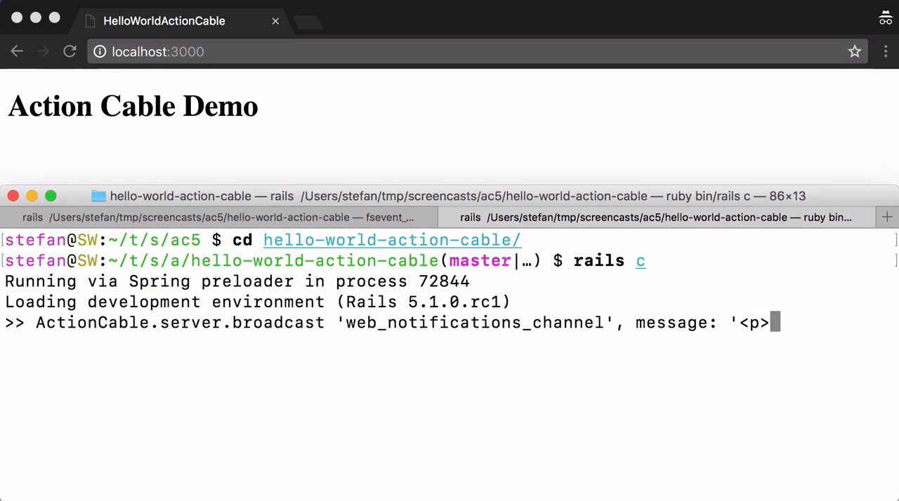
text(Hello World!)
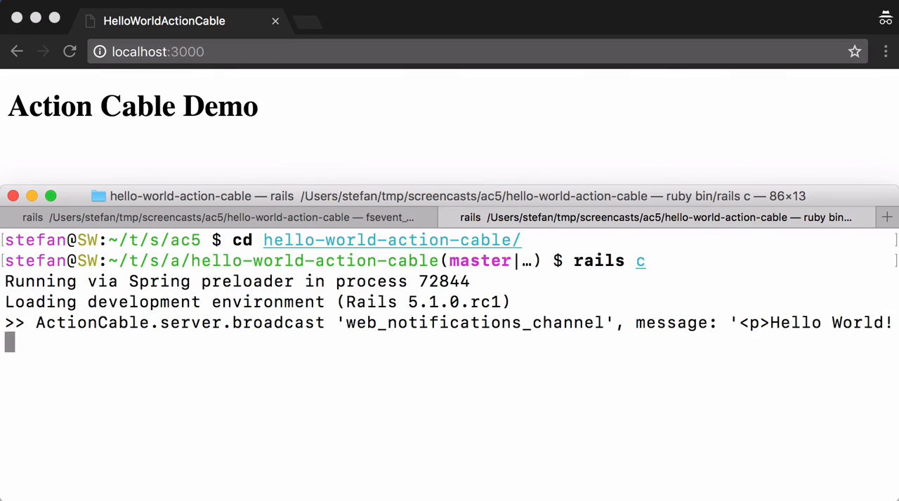
text(</p>')
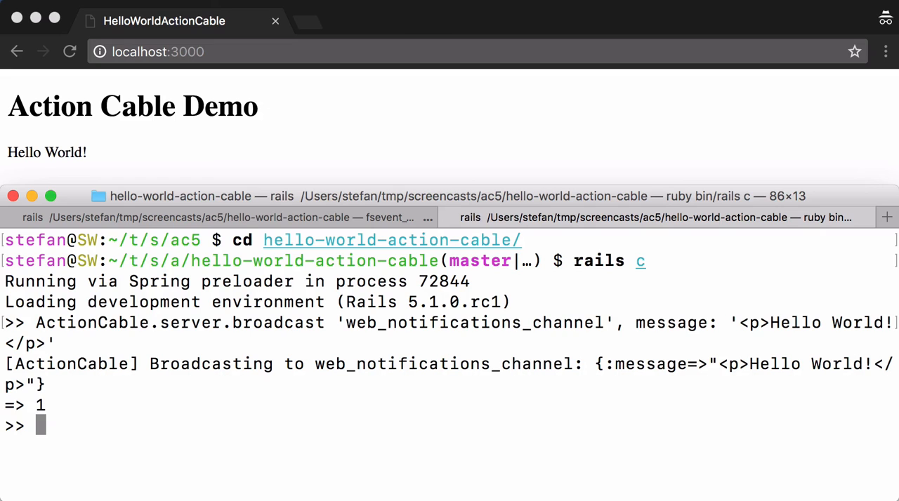
text(ActionCable.server.broadcast 'web_notifications_channel', message: '<p>Hello World!</p>')
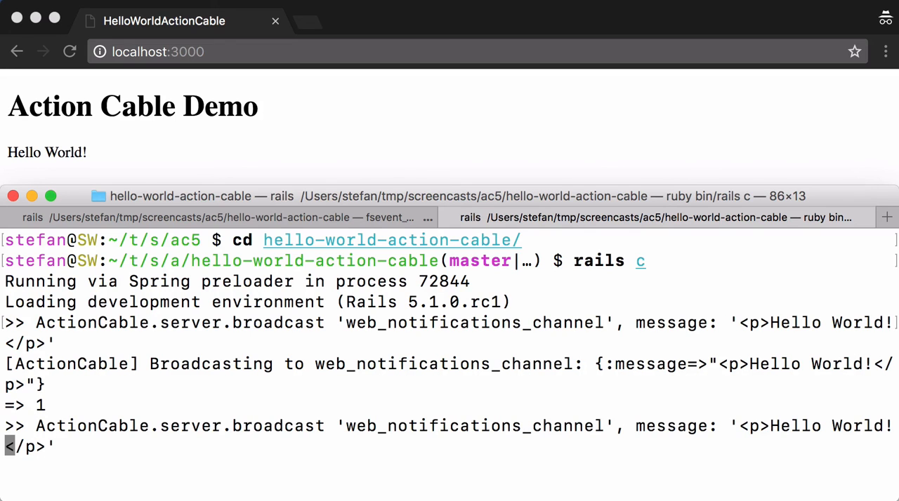